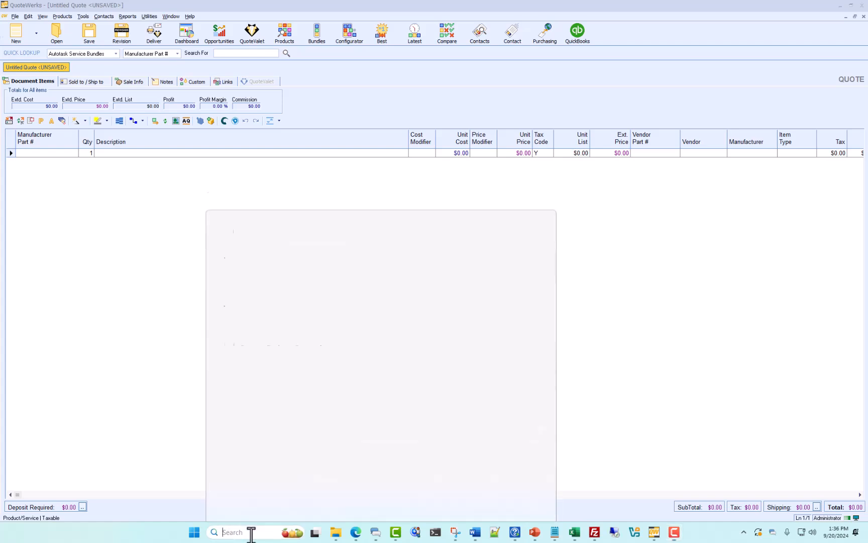
Search 'display' from the taskbar to reach the Windows Display settings page.
{"action": "type", "text": "display"}
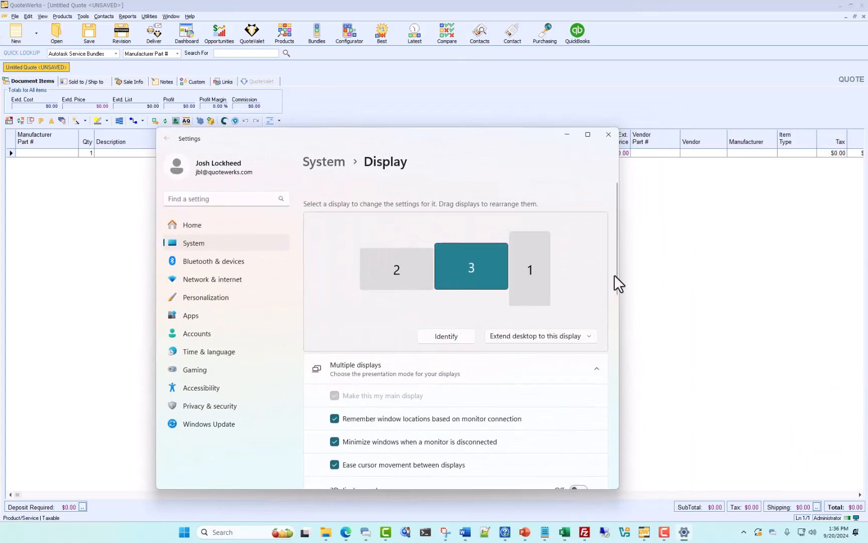
Set the Windows display scale to 150% under Scale & layout.
{"action": "scroll", "scroll_direction": "down", "scroll_amount": 3}
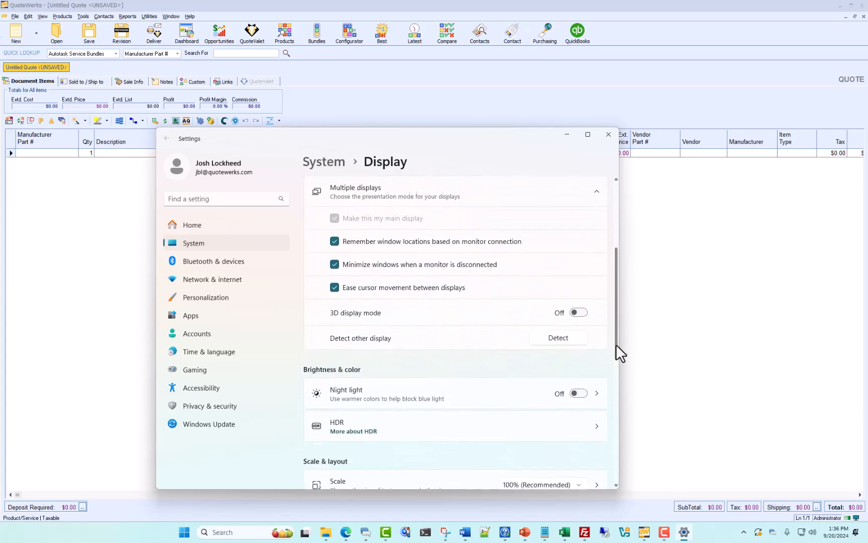
{"action": "scroll", "scroll_direction": "down", "scroll_amount": 3}
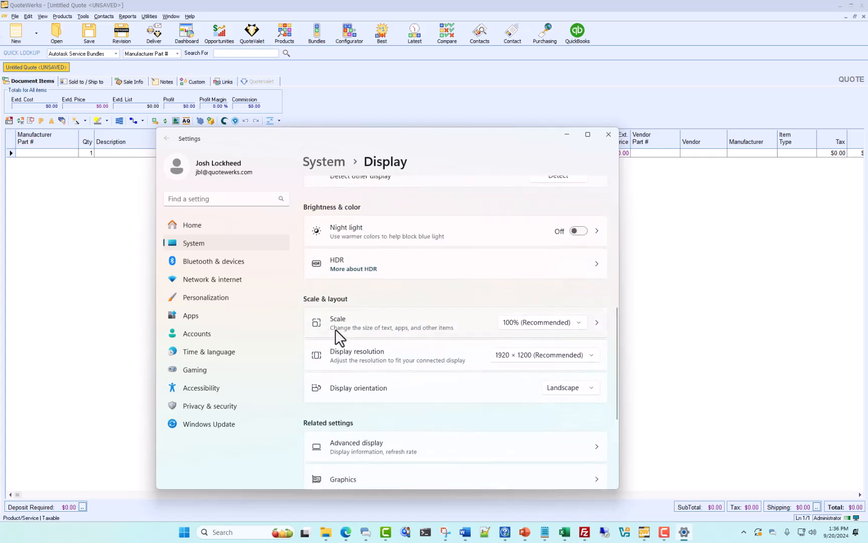
{"action": "left_click", "coordinate": [542, 323]}
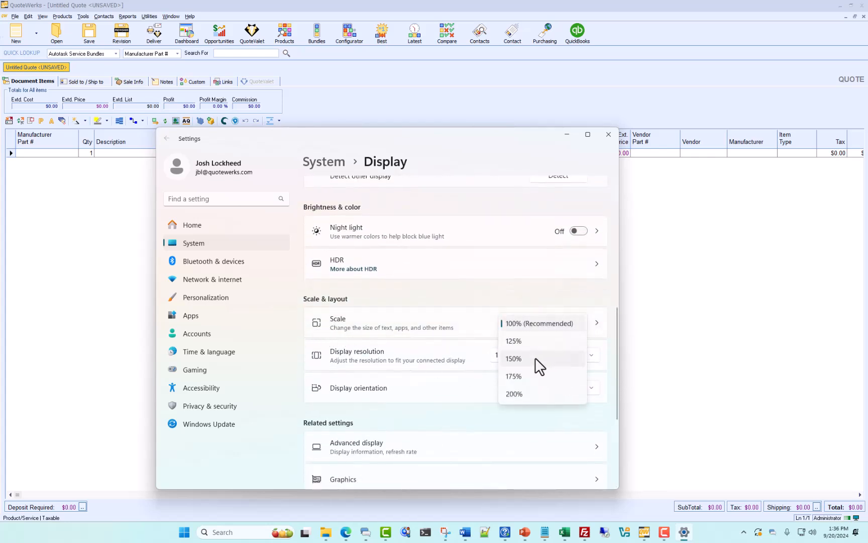
{"action": "left_click", "coordinate": [514, 359]}
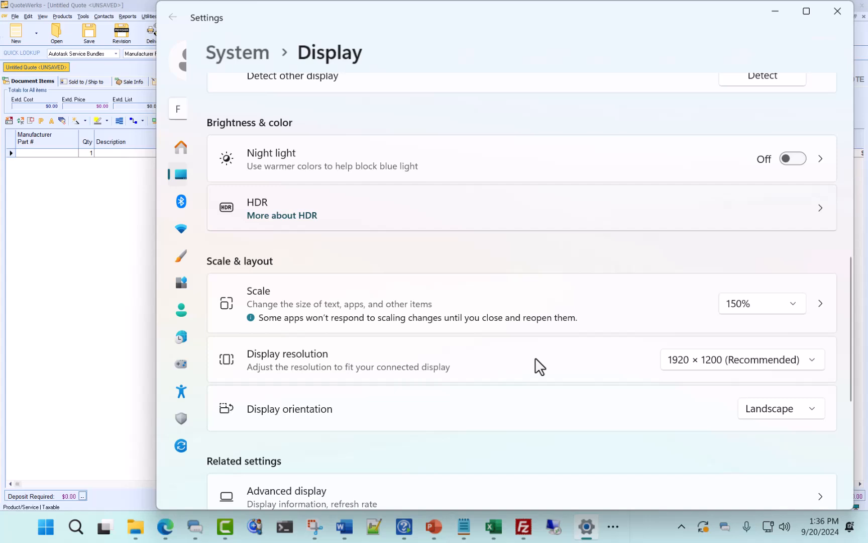
{"action": "mouse_move", "coordinate": [801, 316]}
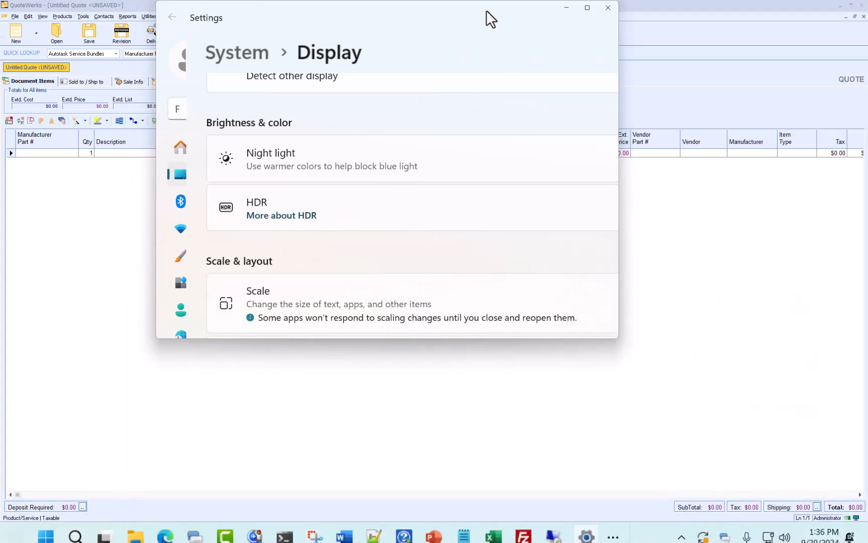
Close the Settings window and exit QuoteWerks back to the desktop.
{"action": "left_click", "coordinate": [607, 7]}
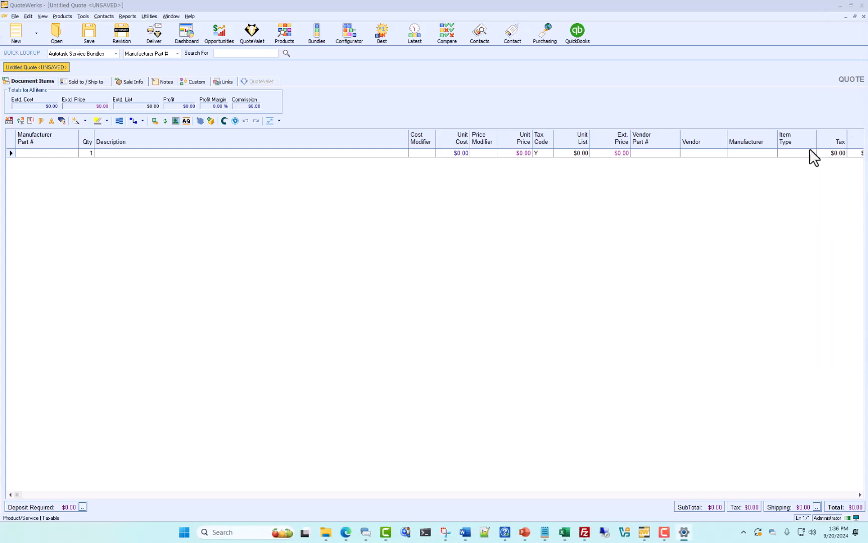
{"action": "mouse_move", "coordinate": [465, 228]}
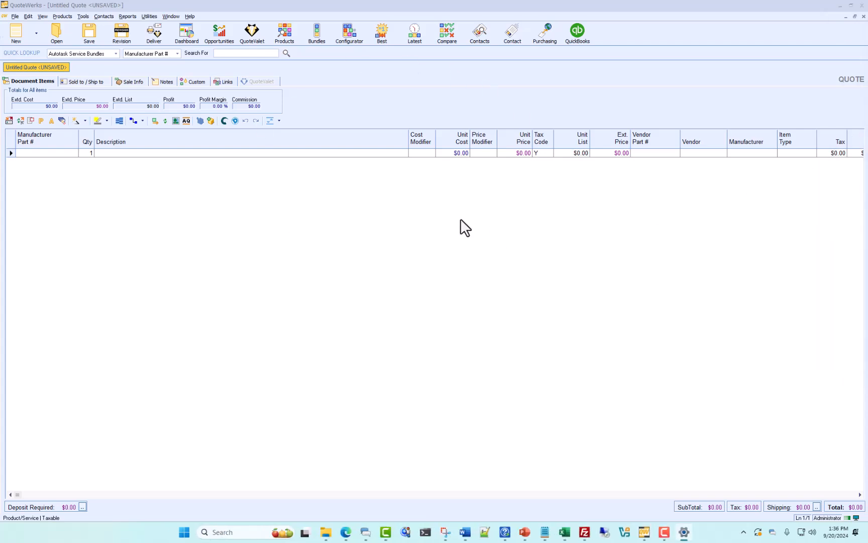
{"action": "mouse_move", "coordinate": [774, 47]}
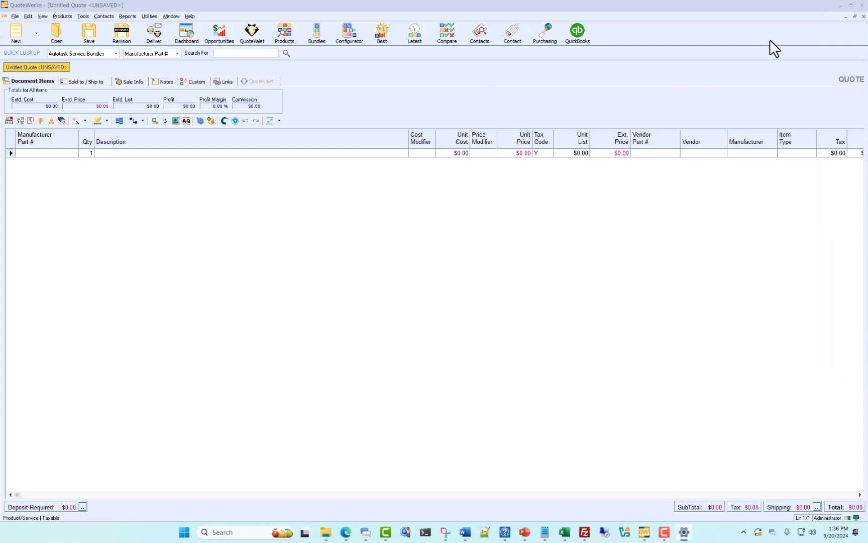
{"action": "left_click", "coordinate": [844, 5]}
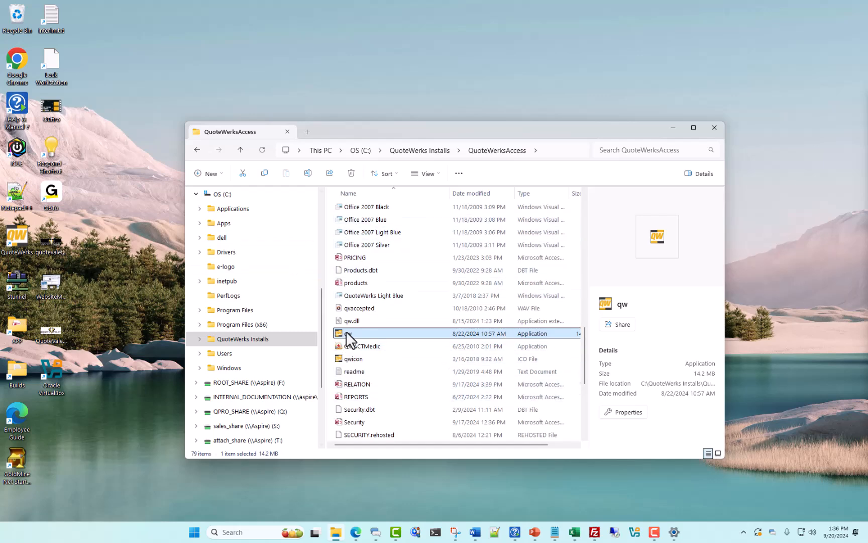
Bring up the Properties dialog for qw.exe in the QuoteWerksAccess folder.
{"action": "right_click", "coordinate": [350, 332]}
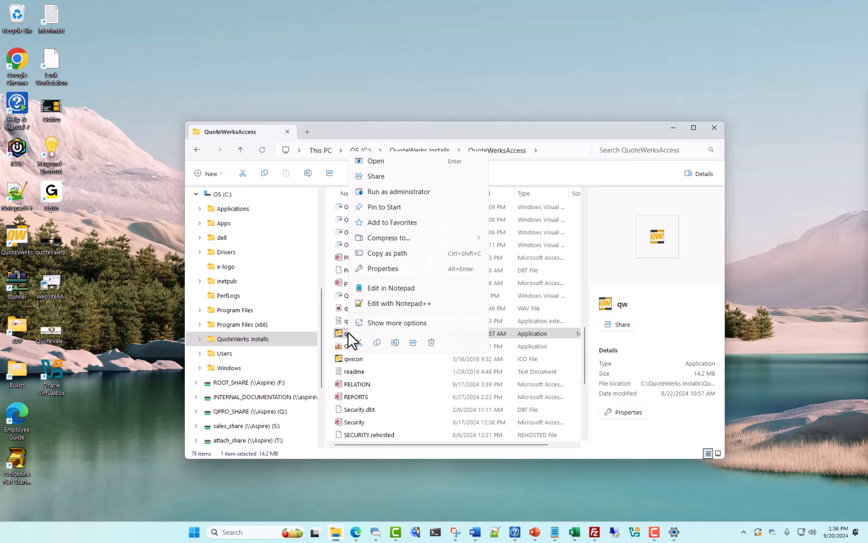
{"action": "mouse_move", "coordinate": [392, 271]}
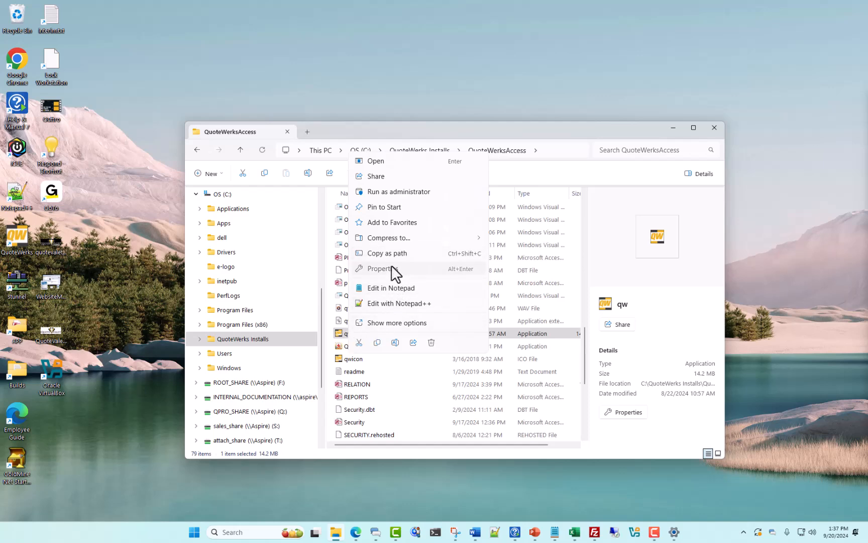
{"action": "left_click", "coordinate": [382, 268]}
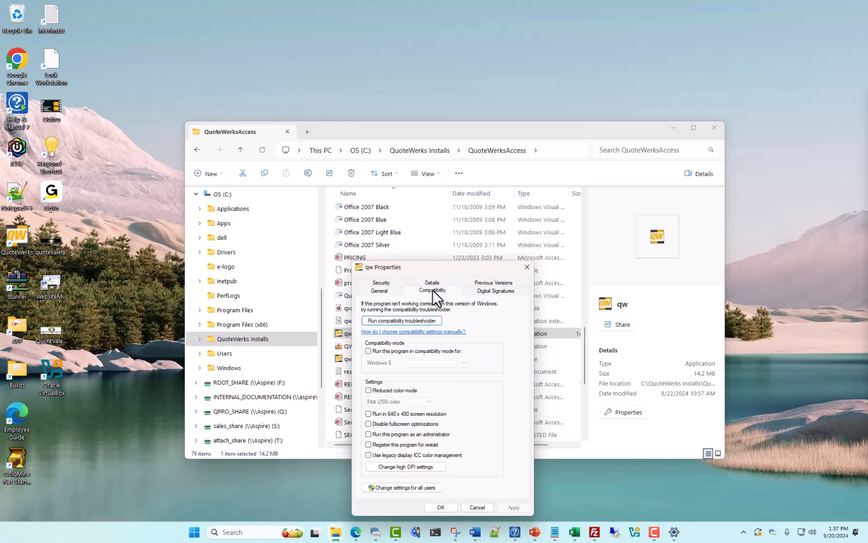
{"action": "mouse_move", "coordinate": [424, 451]}
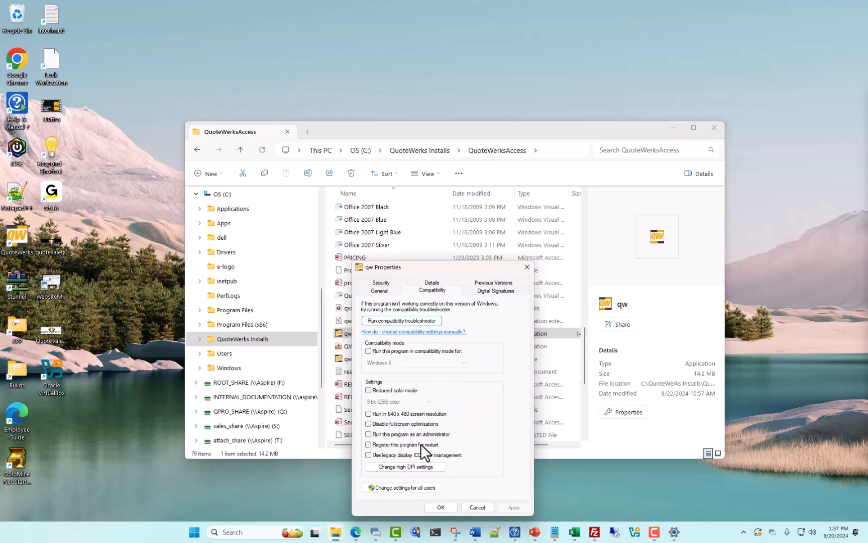
Uncheck 'Override high DPI scaling behavior' for qw.exe and confirm the Properties change.
{"action": "left_click", "coordinate": [405, 466]}
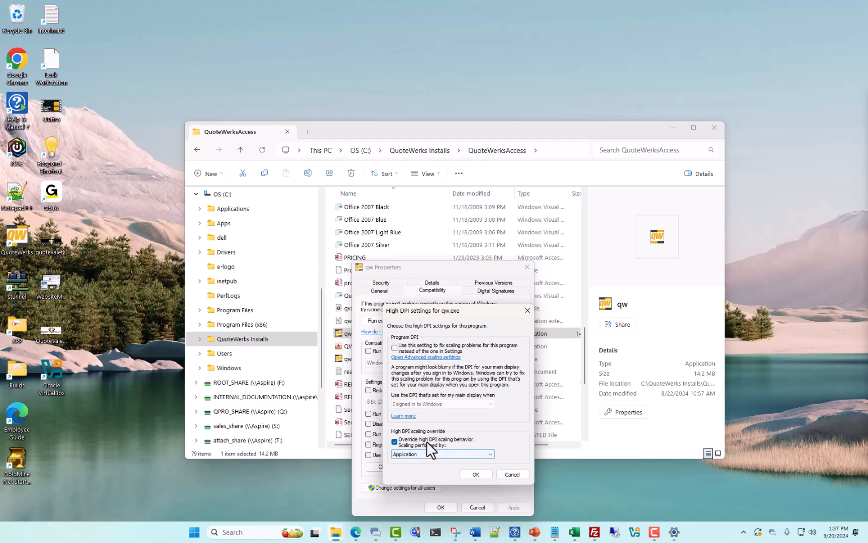
{"action": "left_click", "coordinate": [395, 441]}
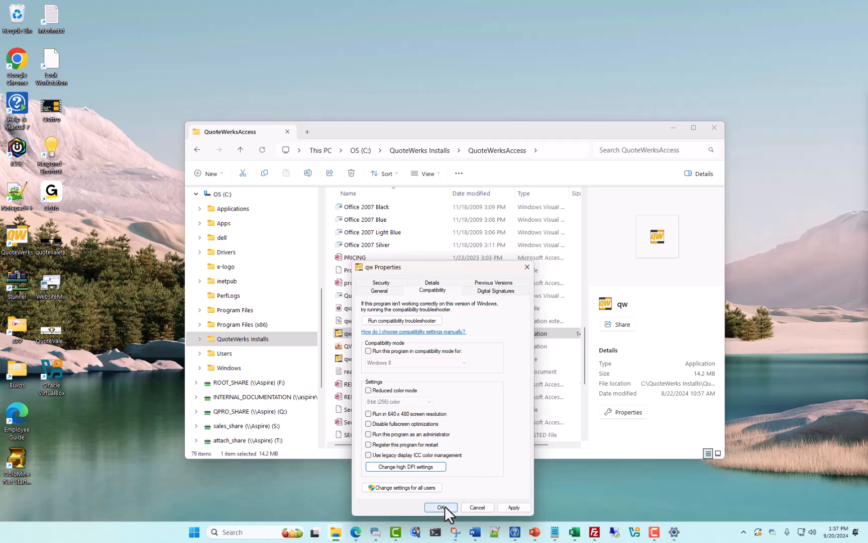
{"action": "left_click", "coordinate": [440, 506]}
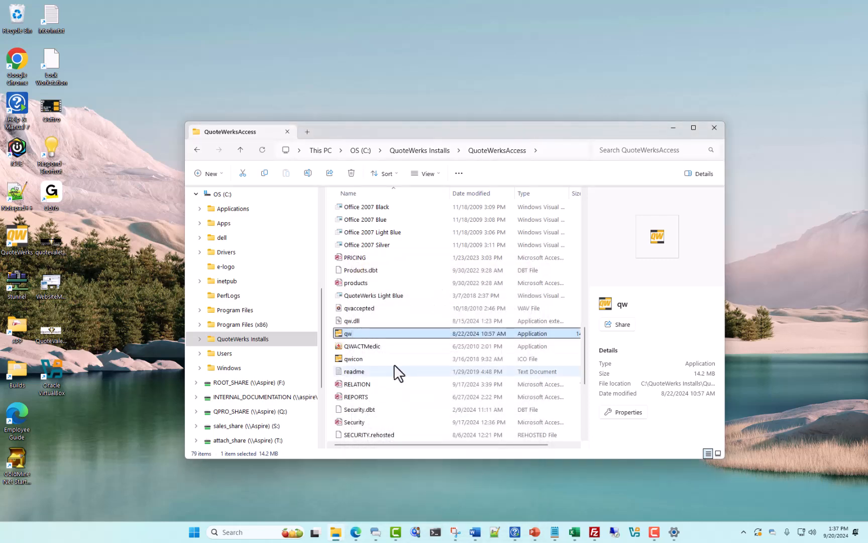
Relaunch qw.exe and accept the QuoteWerks Logon dialog to reach a blank quote.
{"action": "double_click", "coordinate": [348, 333]}
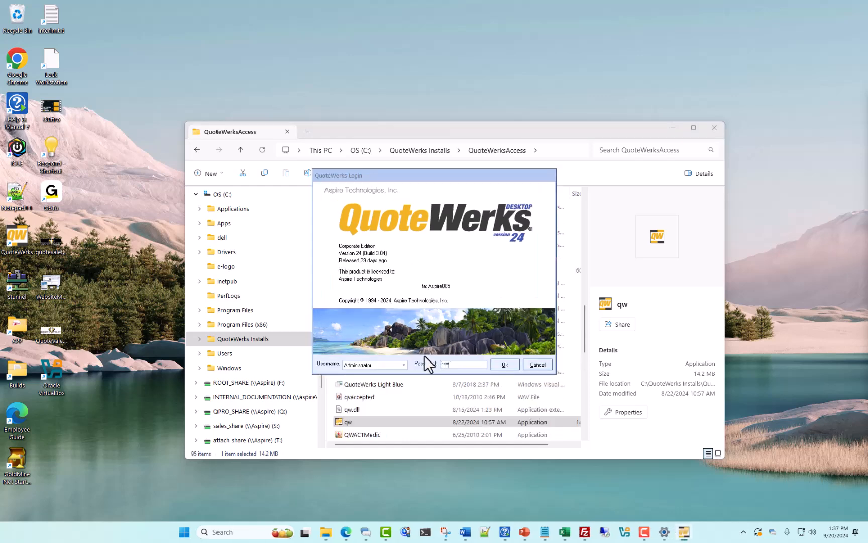
{"action": "left_click", "coordinate": [503, 364]}
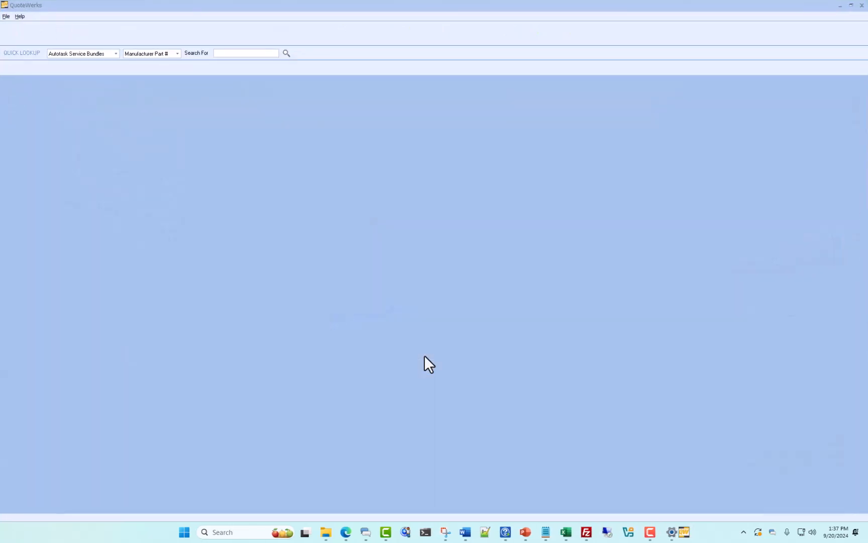
{"action": "left_click", "coordinate": [15, 33]}
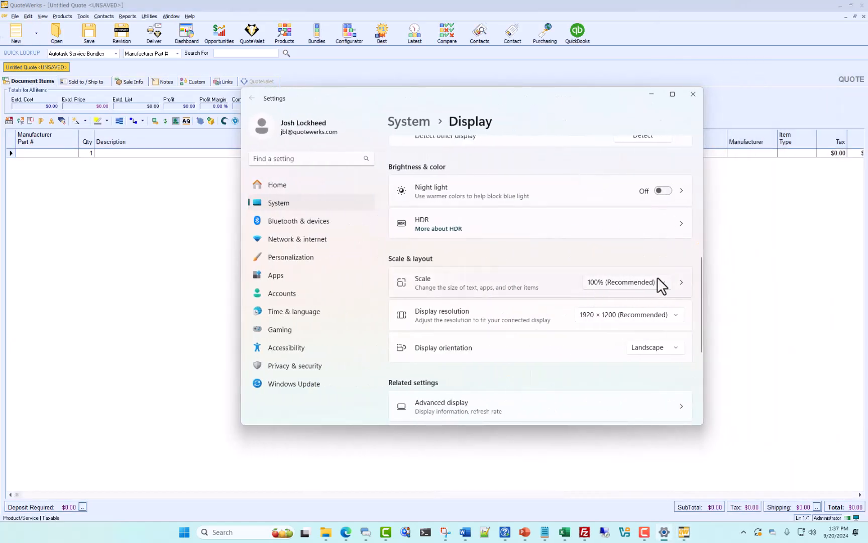
Choose a larger display scale percentage so the QuoteWerks quote window enlarges.
{"action": "left_click", "coordinate": [619, 282]}
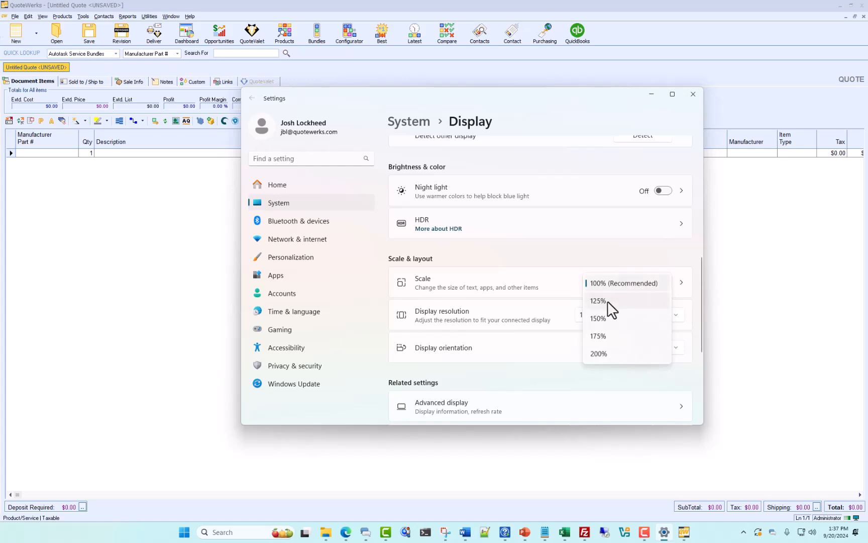
{"action": "left_click", "coordinate": [597, 318]}
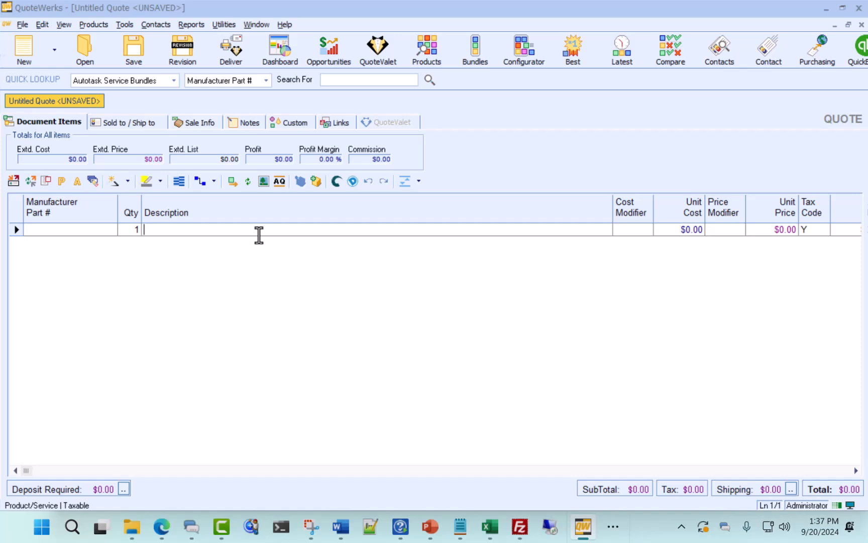
{"action": "mouse_move", "coordinate": [43, 19]}
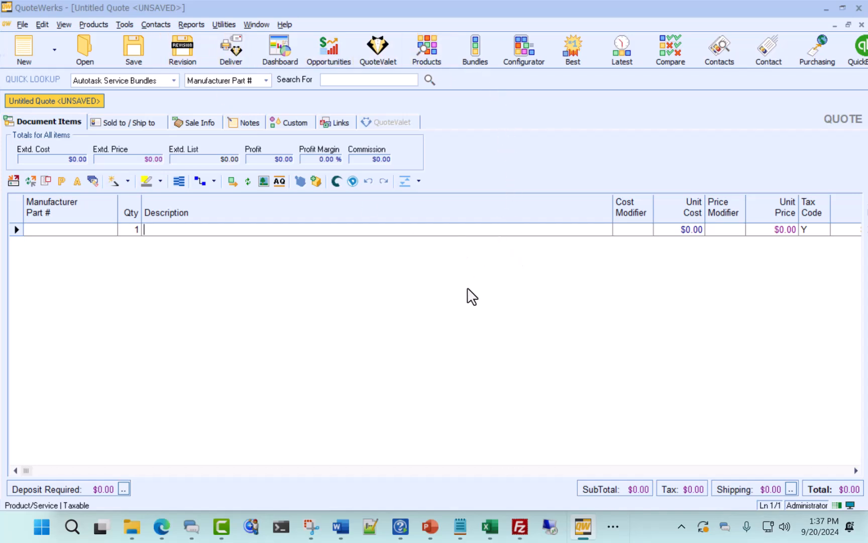
{"action": "mouse_move", "coordinate": [507, 308]}
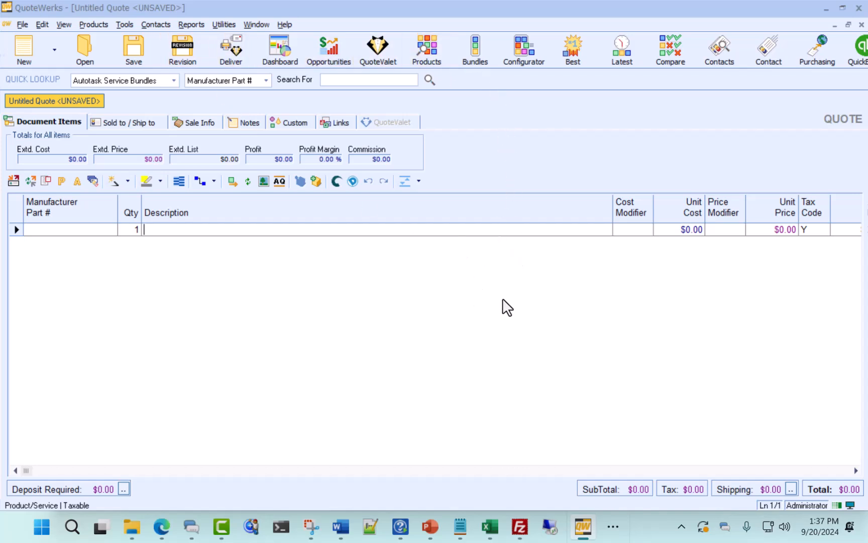